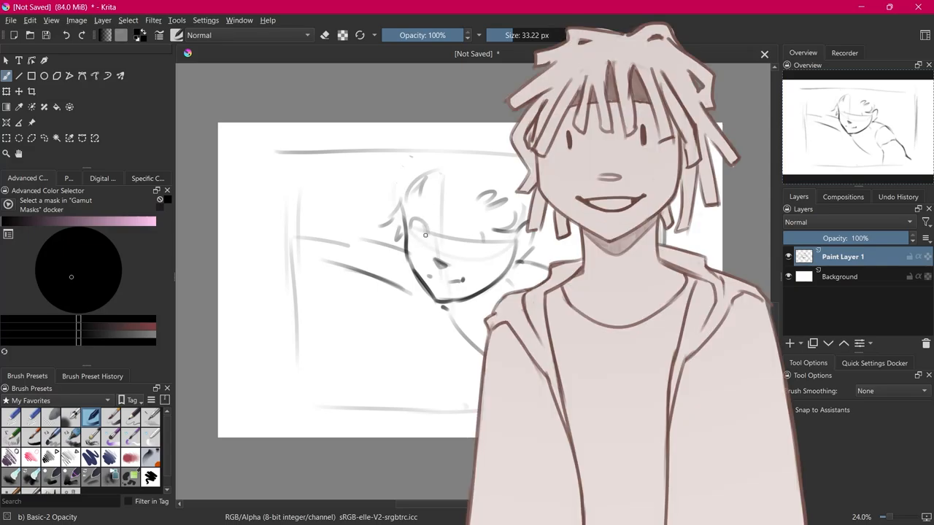
Step: Ink darker lines over the boy's face outline, jawline and grin on Paint Layer 1
left_click_drag(426, 235, 412, 218)
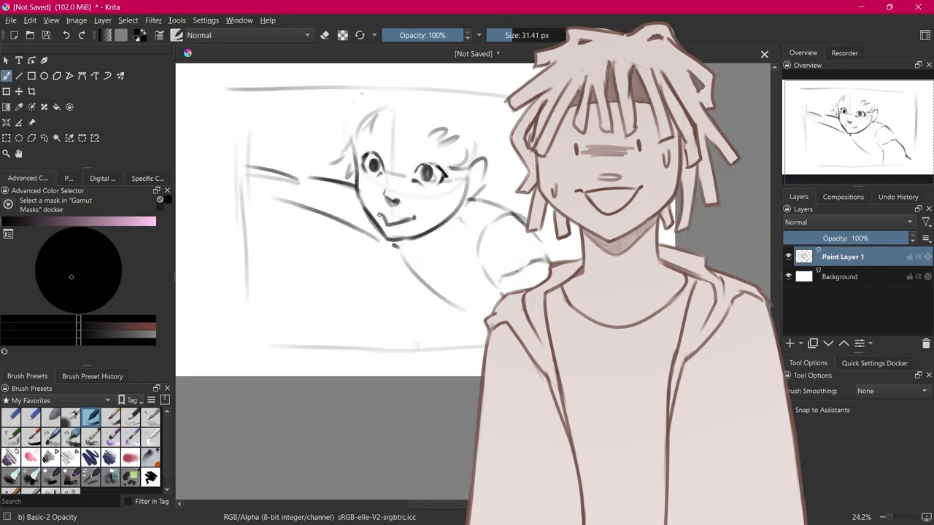
left_click_drag(379, 216, 408, 219)
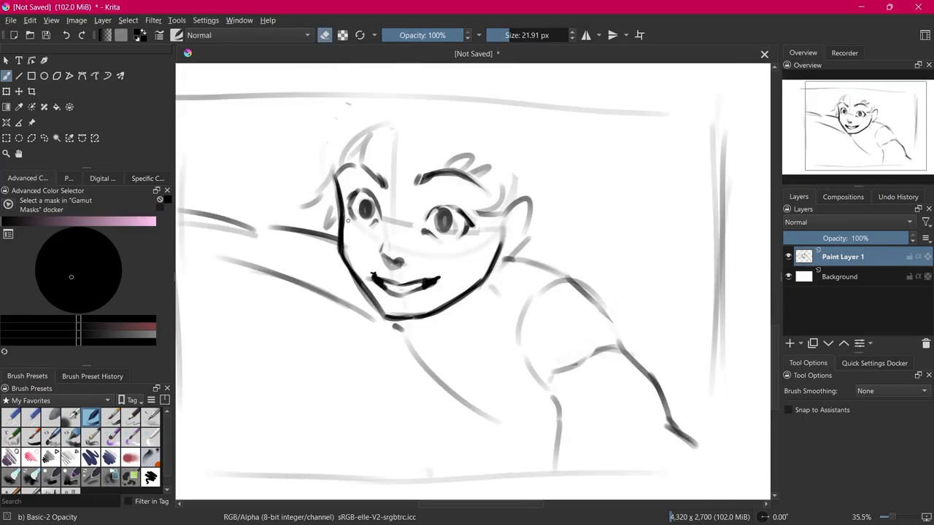
Step: Redraw the boy's eyes and facial lines as refined line art with the textured round brush
left_click_drag(347, 219, 344, 245)
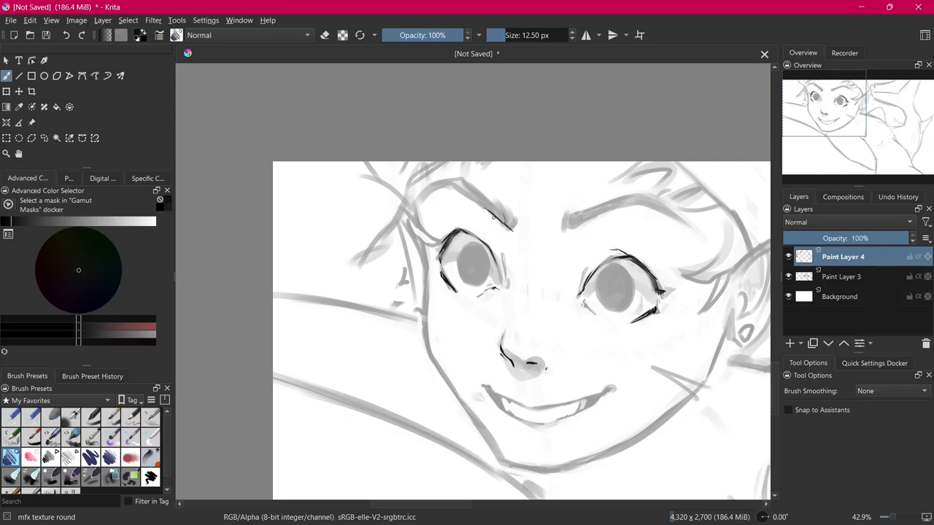
Step: Ink clean lines along the face and pointed ear, then down over the shoulder and arm
left_click_drag(455, 191, 507, 226)
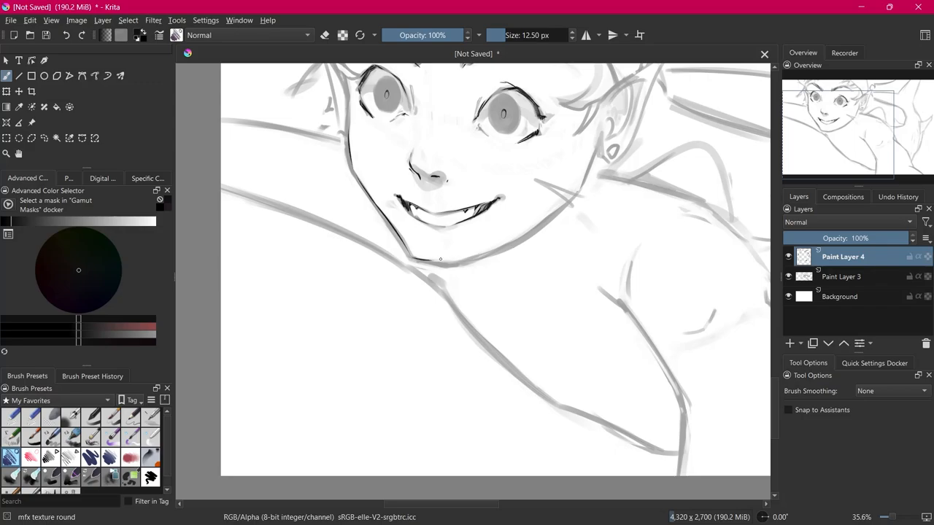
left_click_drag(415, 262, 511, 254)
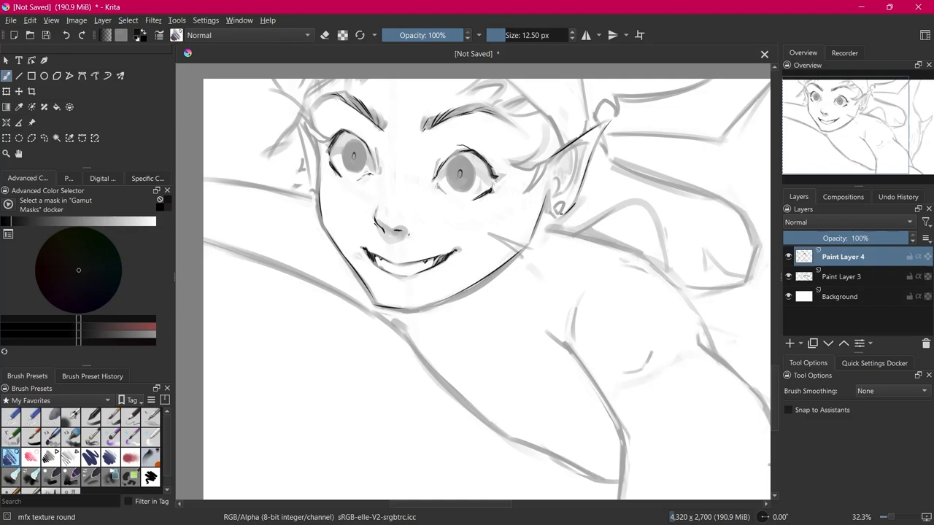
mouse_move(551, 216)
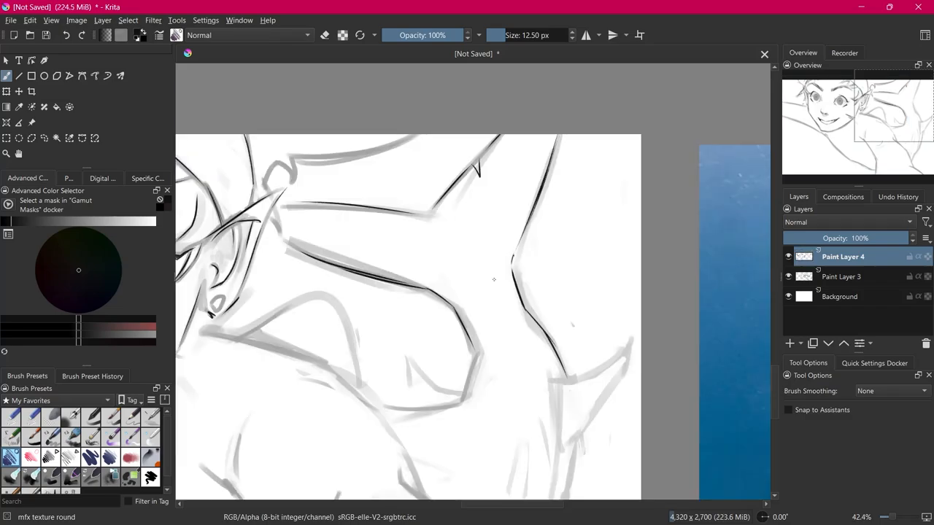
Step: Sketch the shark's fin beside the boy and darken its body contour on Paint Layer 4
scroll("down", 3)
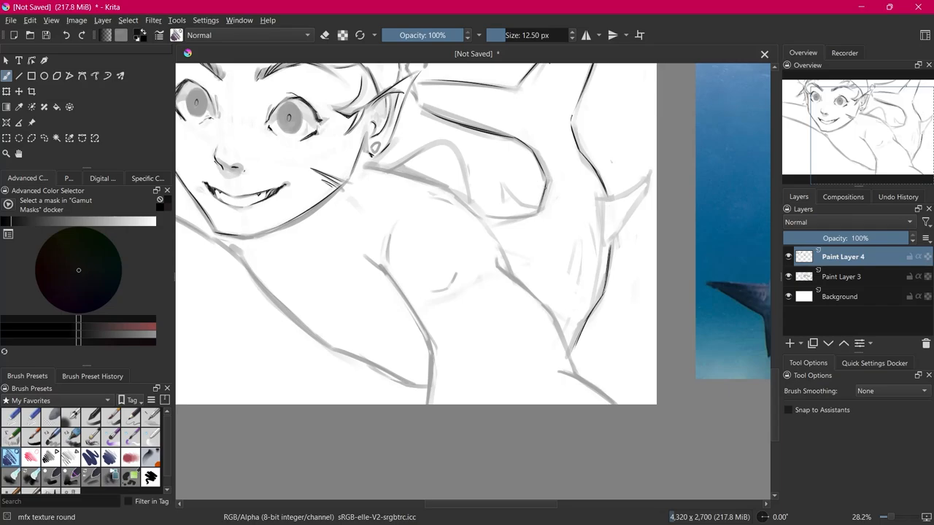
left_click_drag(542, 183, 555, 216)
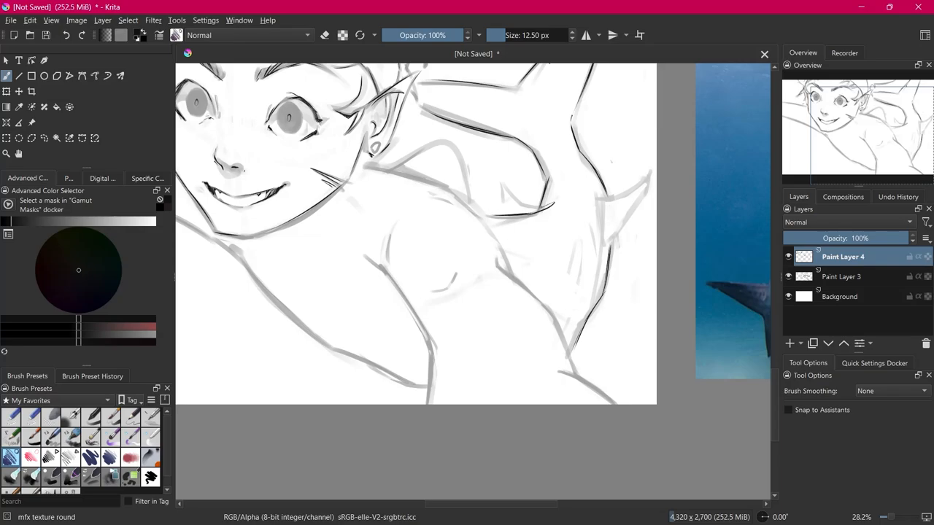
left_click_drag(503, 186, 540, 207)
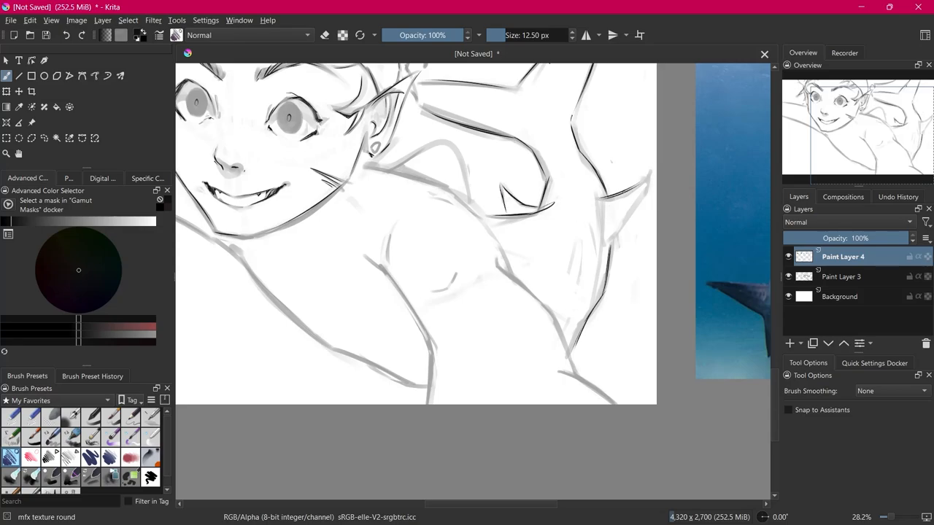
left_click_drag(598, 189, 641, 178)
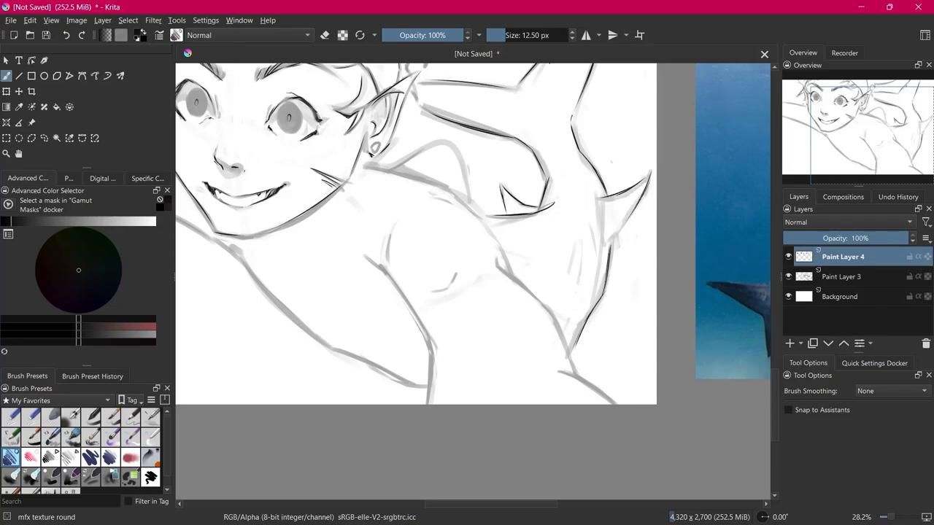
left_click_drag(600, 245, 645, 190)
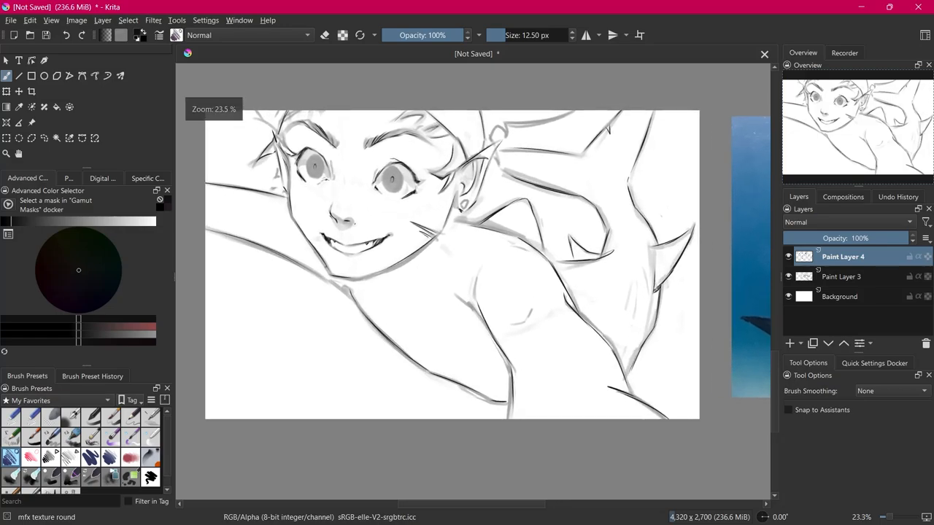
Step: Block in the shark's body and the boy's body with a dark brown base colour using a large brush
left_click(292, 302)
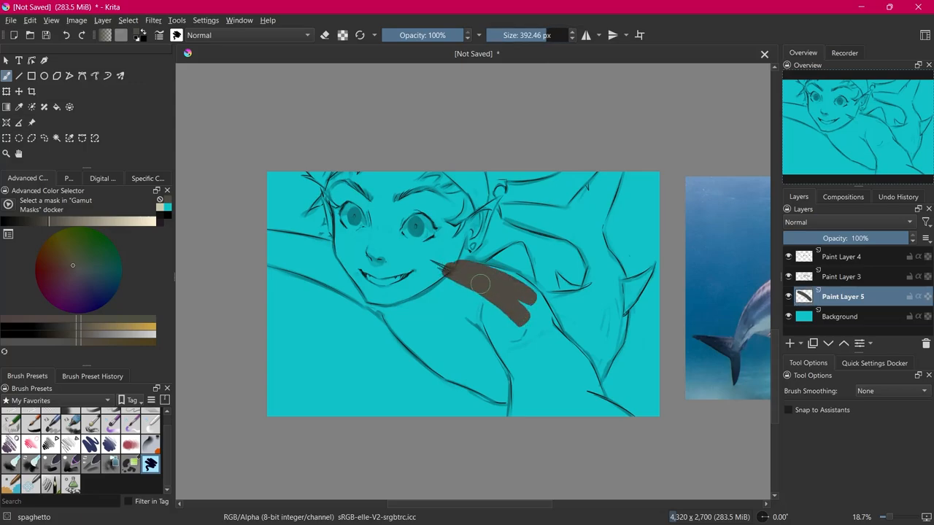
left_click_drag(467, 270, 591, 411)
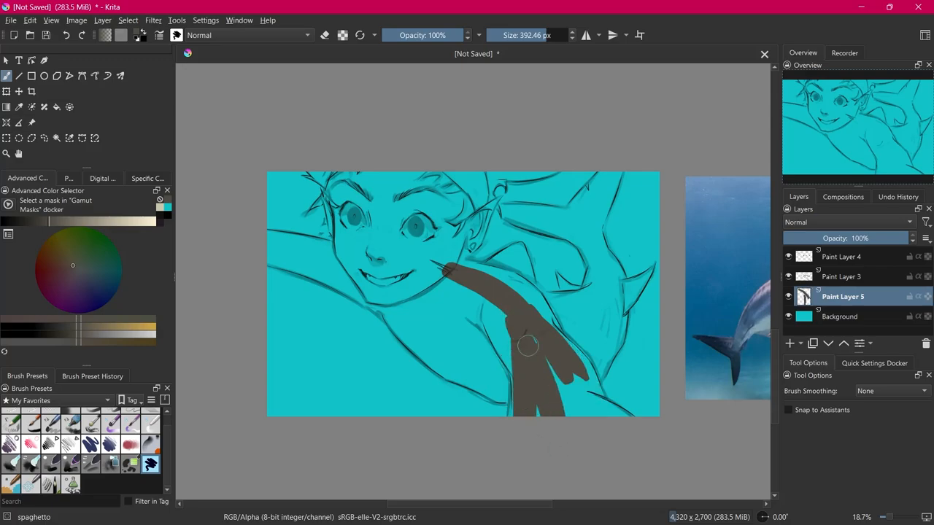
left_click_drag(528, 347, 607, 335)
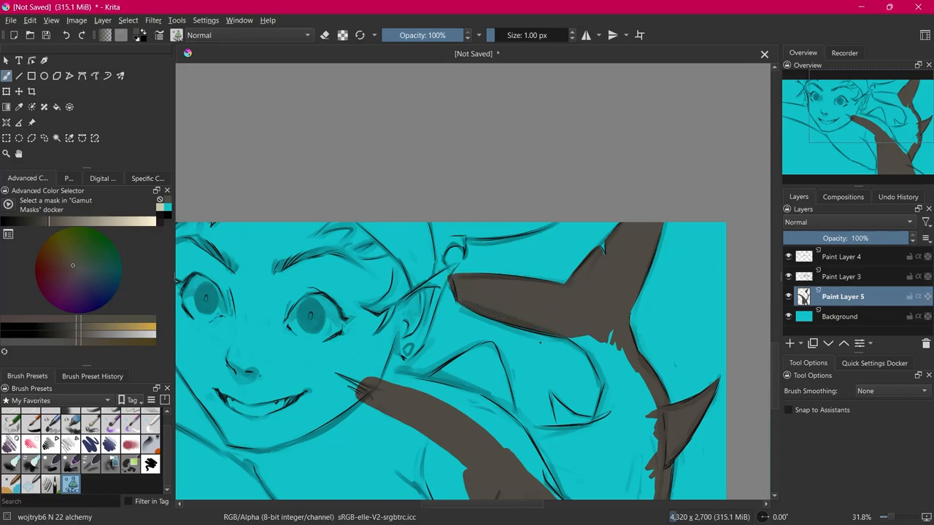
scroll("down", 3)
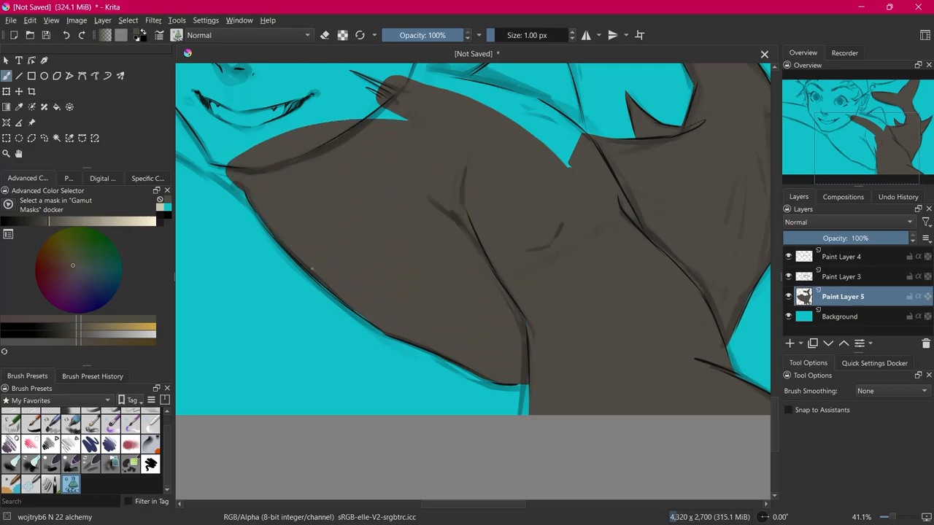
left_click_drag(309, 268, 387, 328)
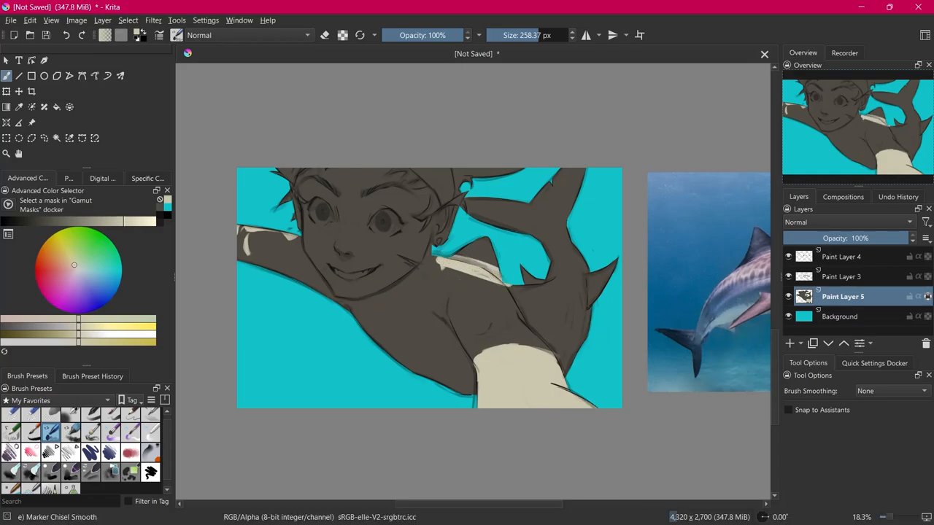
Step: Paint pale tones on the shark's belly and boy's chest, plus warm orange edge light near the shark
left_click_drag(452, 255, 504, 285)
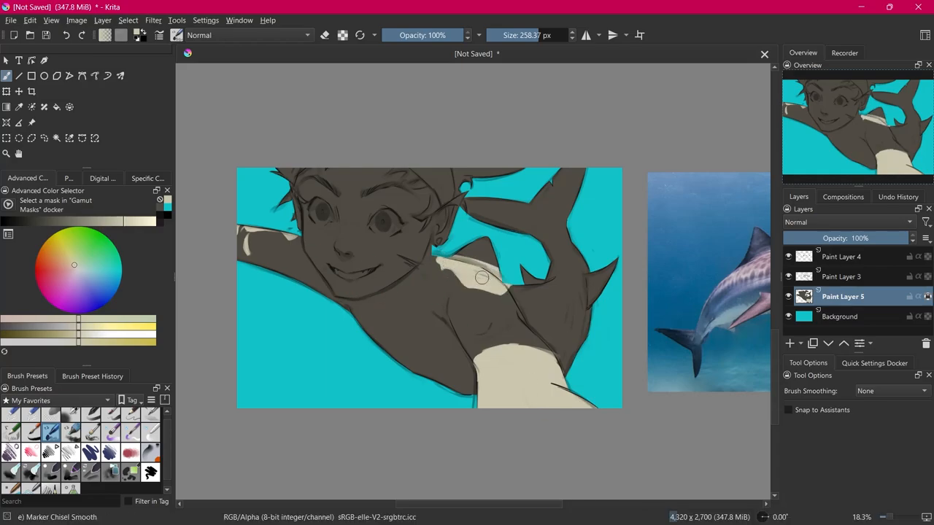
left_click_drag(481, 277, 408, 239)
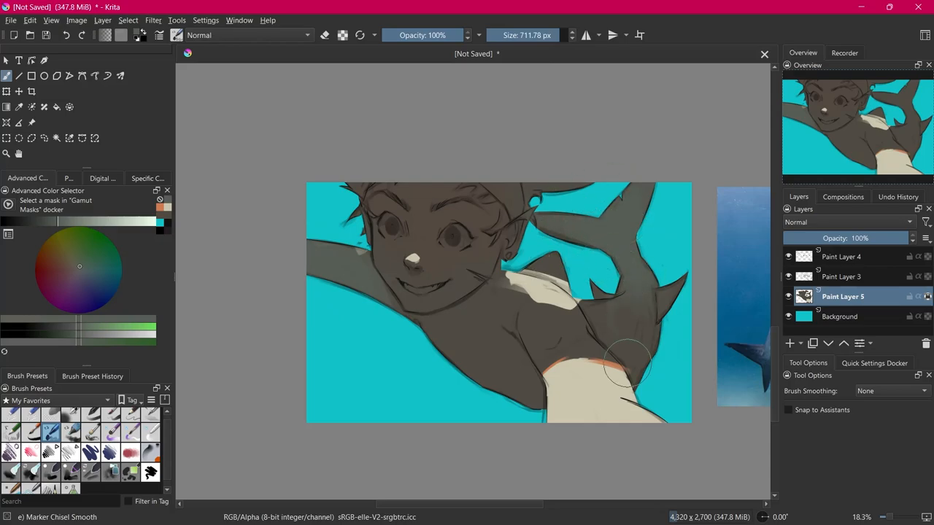
left_click_drag(627, 365, 591, 284)
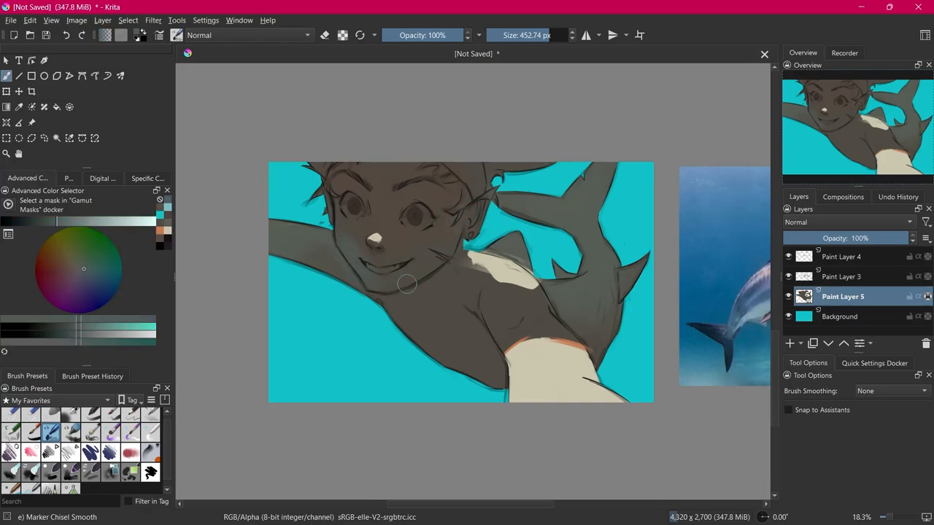
Step: Lighten the boy's face, add cool reflected light across it and shade across his chest
left_click_drag(408, 285, 387, 285)
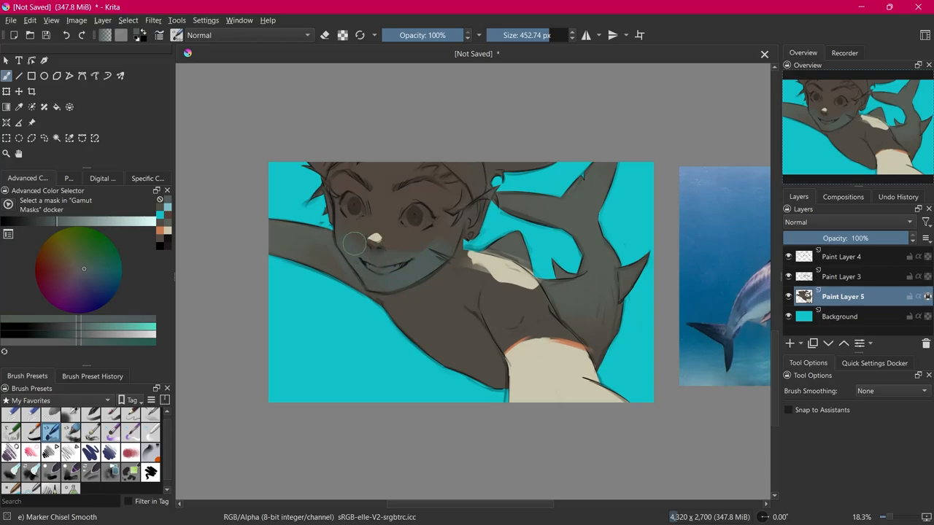
left_click_drag(353, 242, 440, 263)
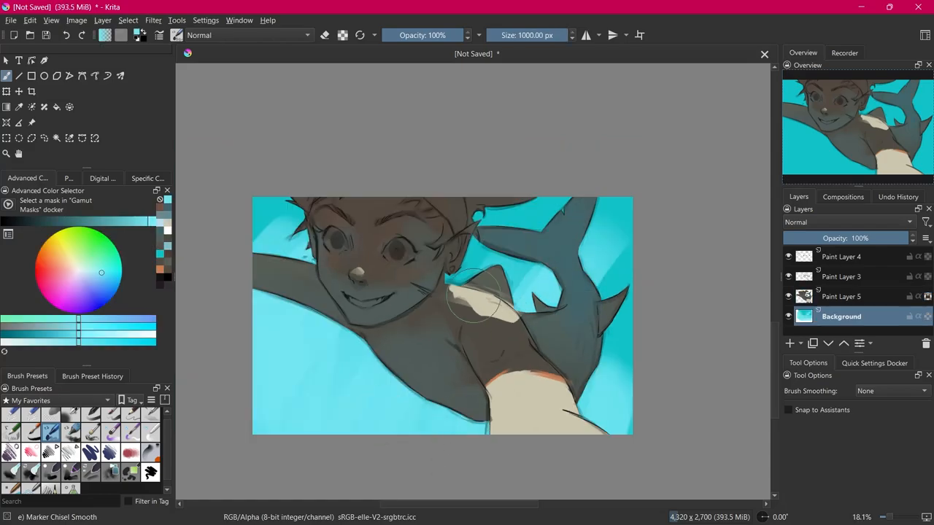
left_click_drag(481, 291, 357, 274)
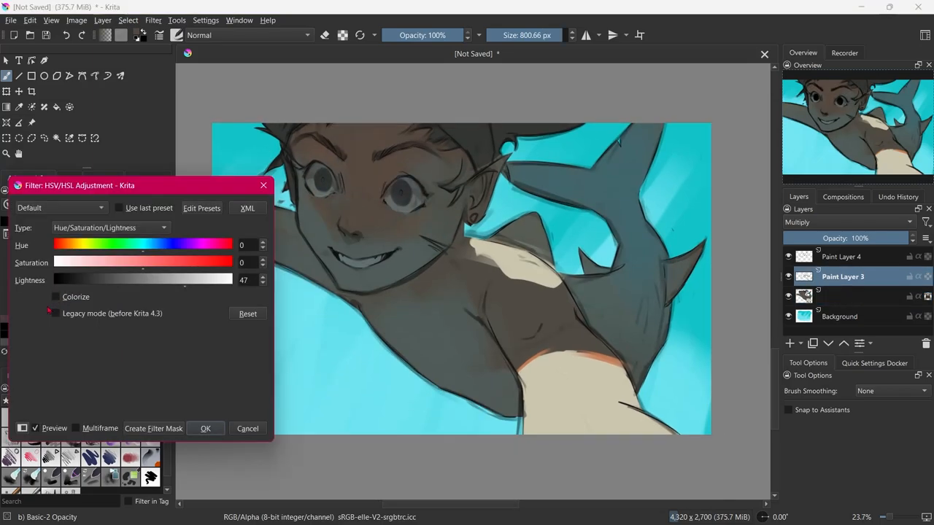
Step: Colorize the multiply shading layer with Hue about 20, Saturation 57 and Lightness 76
left_click(55, 296)
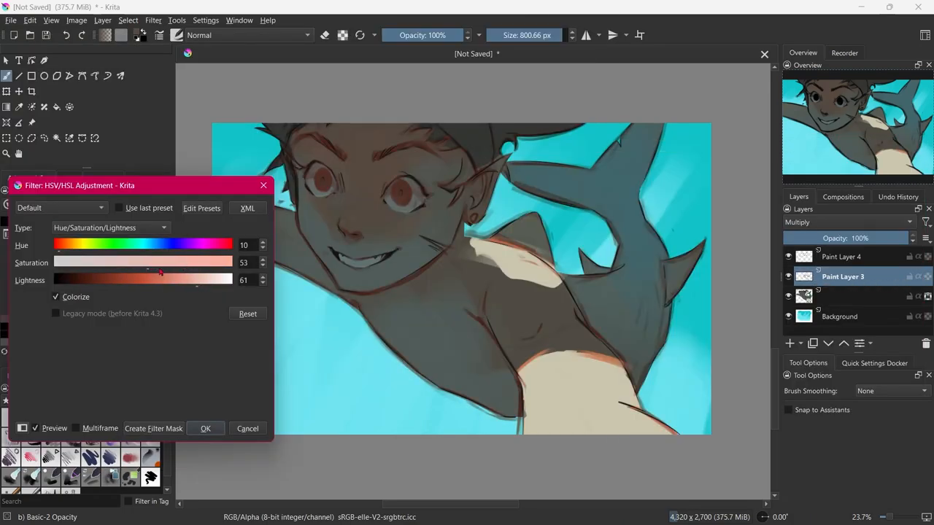
left_click_drag(61, 245, 73, 245)
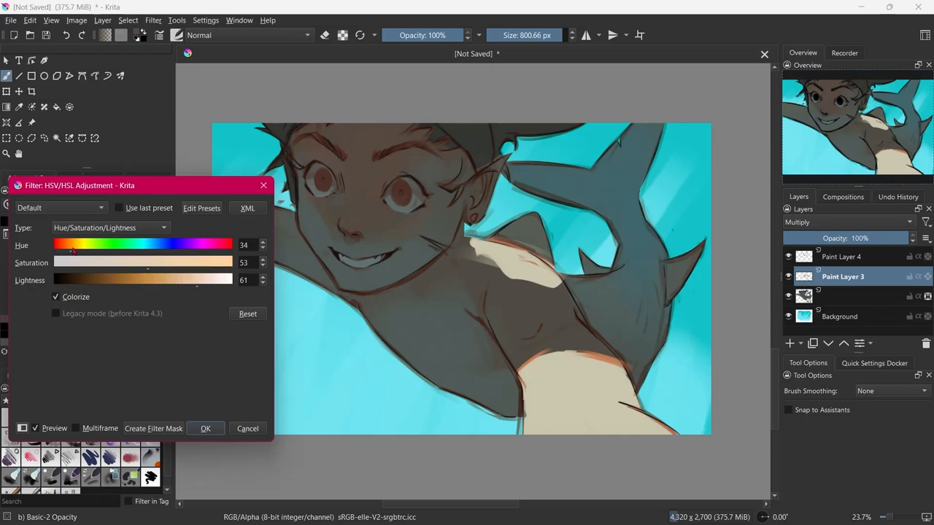
left_click_drag(72, 248, 226, 248)
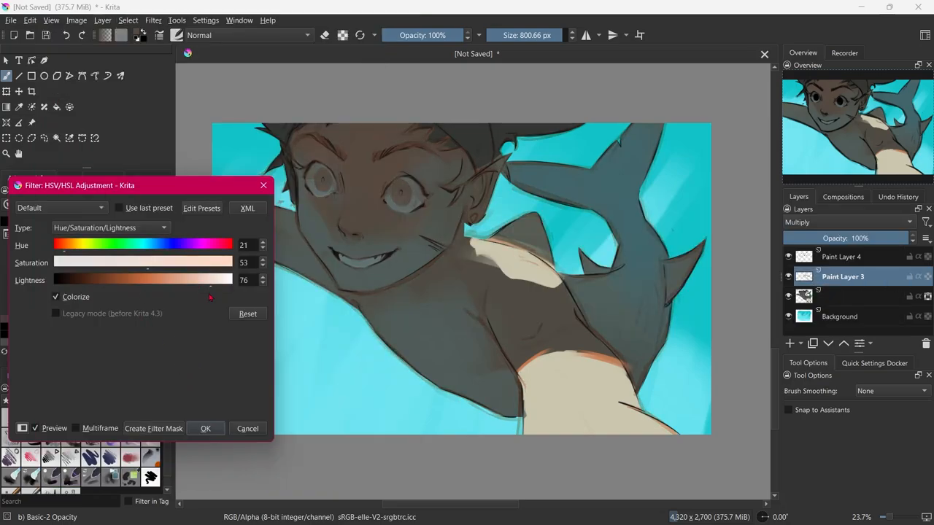
left_click_drag(146, 270, 164, 269)
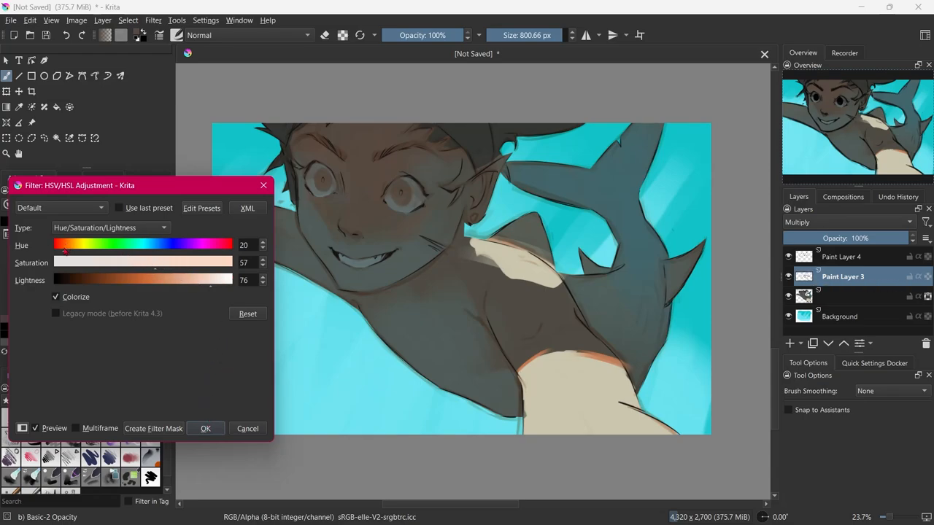
left_click_drag(211, 281, 204, 280)
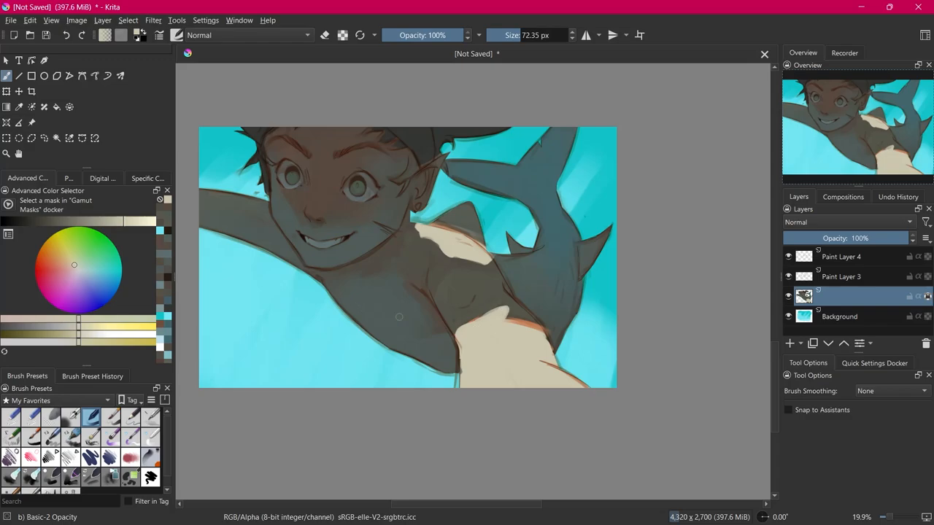
mouse_move(496, 302)
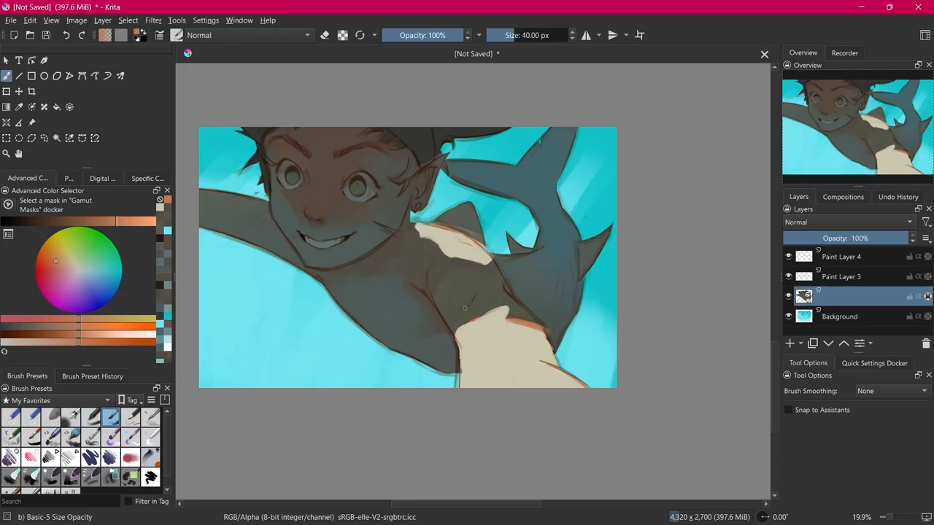
mouse_move(503, 318)
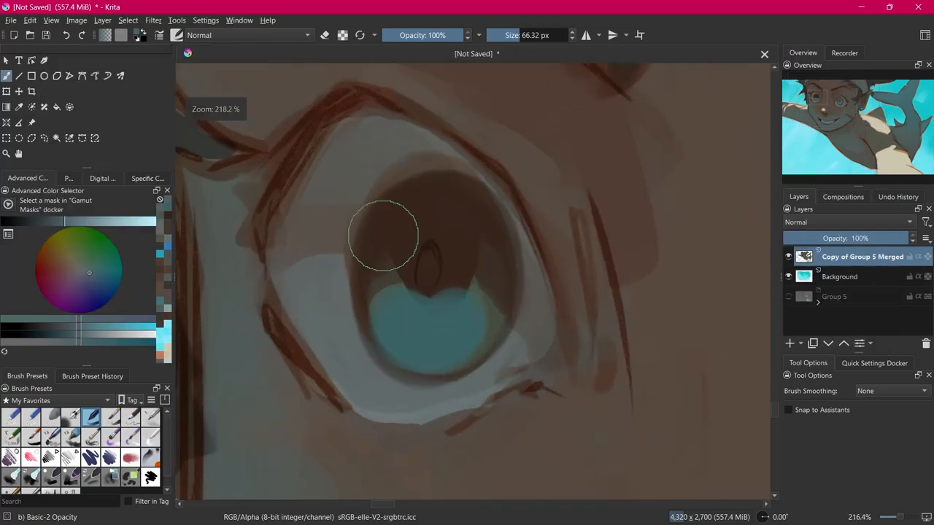
Step: Paint the turquoise iris, dark pupil and bright catchlights in the boy's eyes
left_click_drag(382, 236, 474, 263)
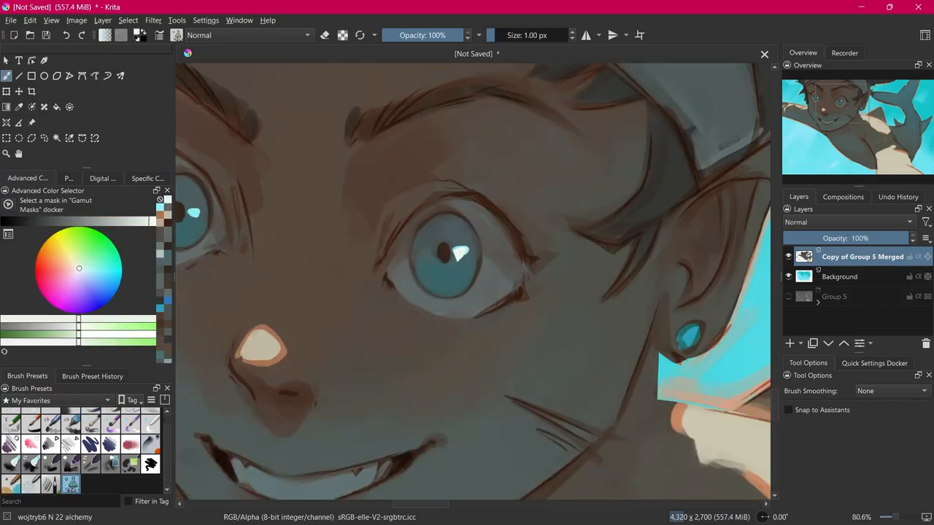
left_click_drag(307, 290, 449, 313)
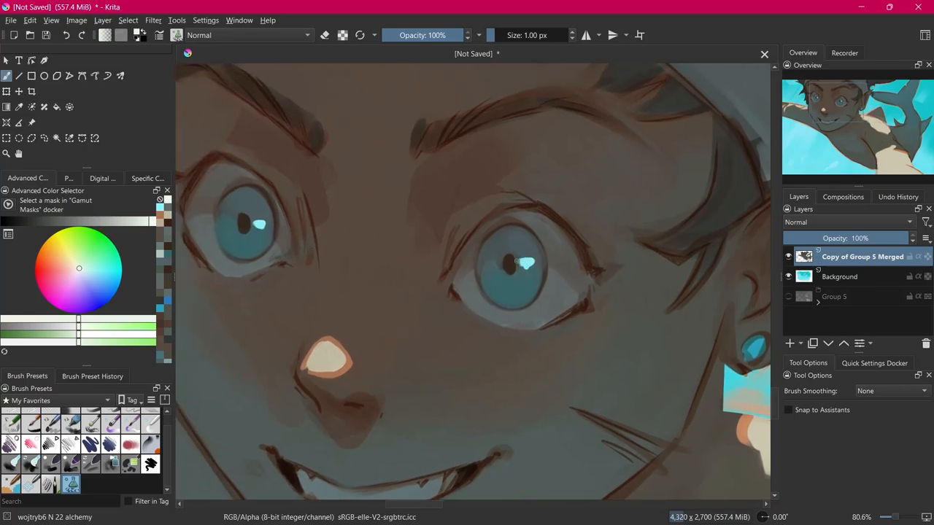
mouse_move(505, 263)
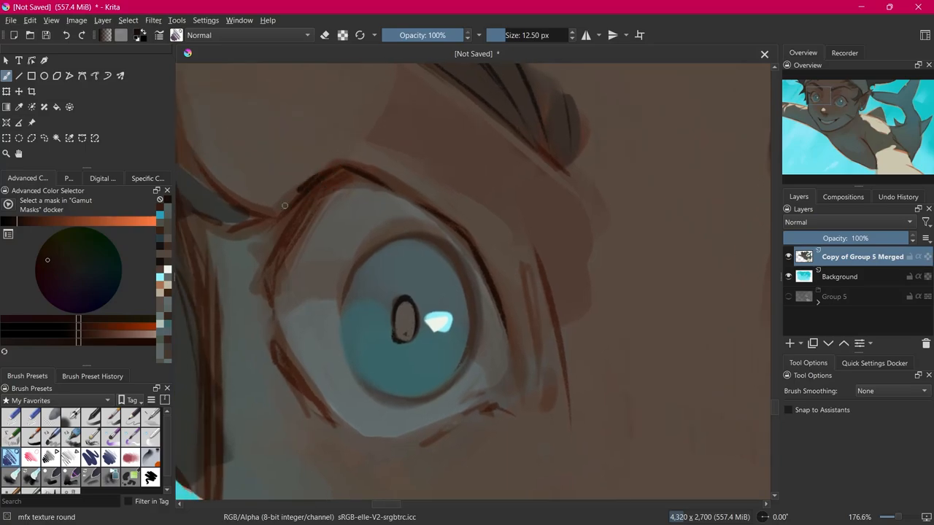
Step: Darken and shape the eyelid lines around both eyes with the small textured brush
left_click_drag(284, 206, 315, 196)
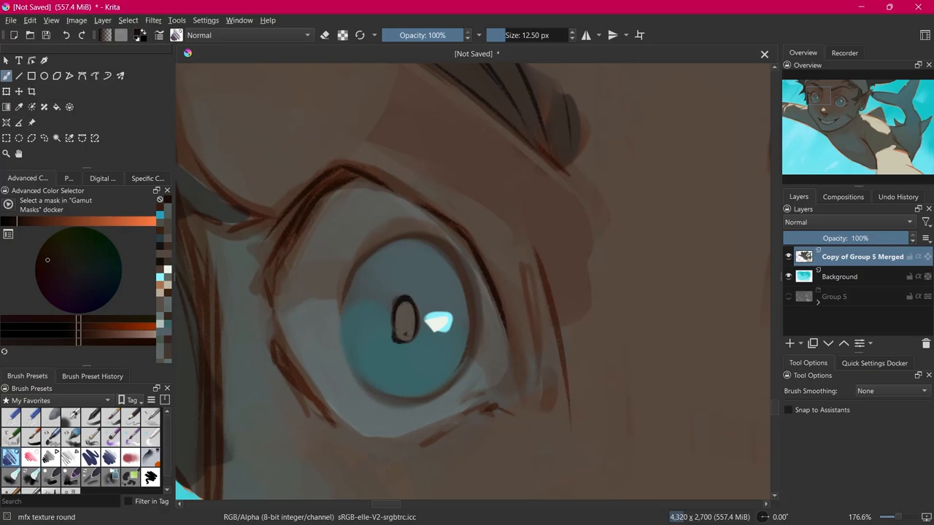
left_click_drag(280, 270, 341, 174)
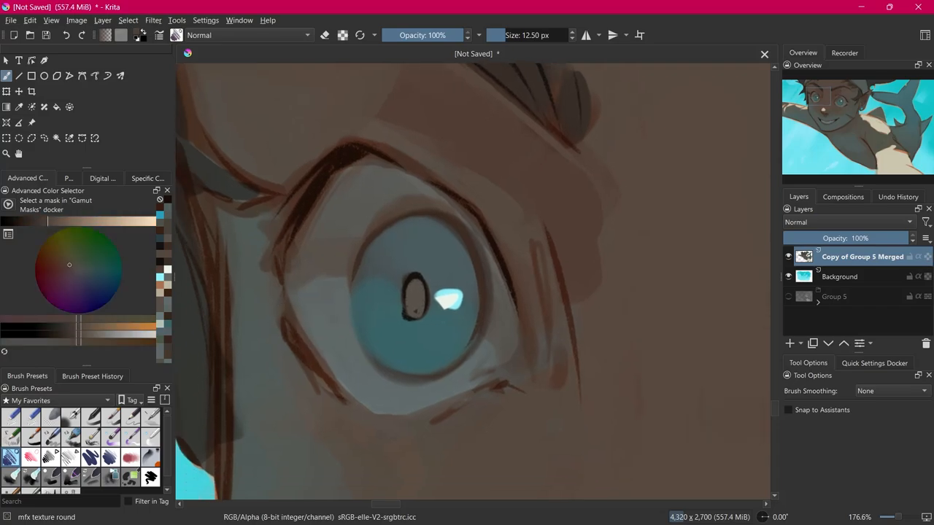
scroll("down", 3)
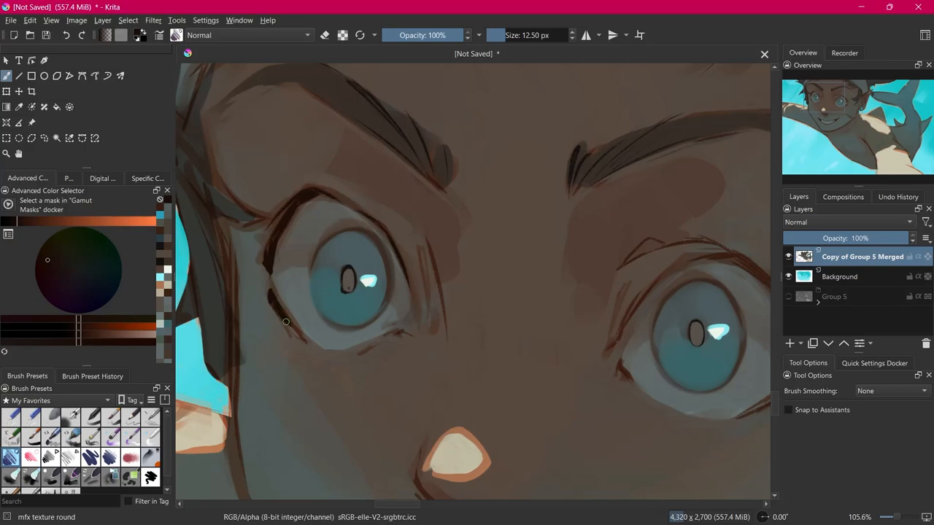
mouse_move(276, 283)
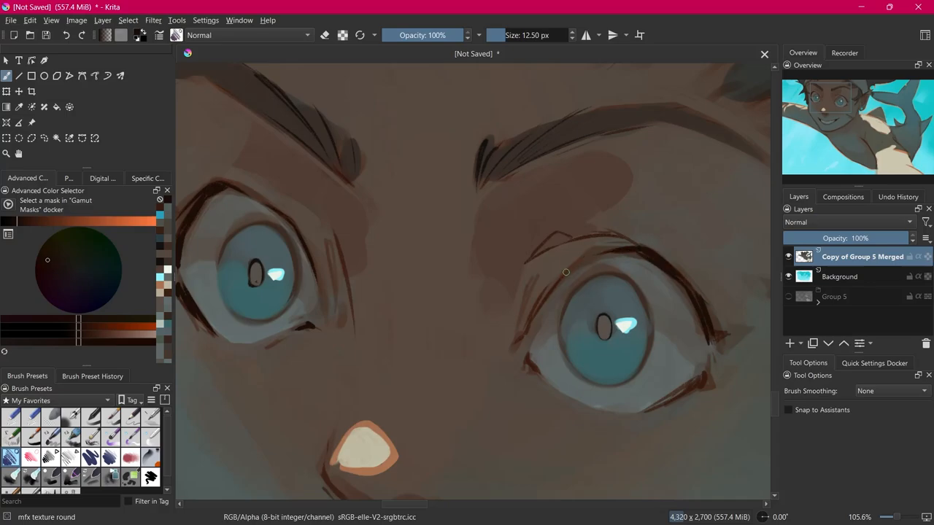
left_click_drag(566, 273, 525, 338)
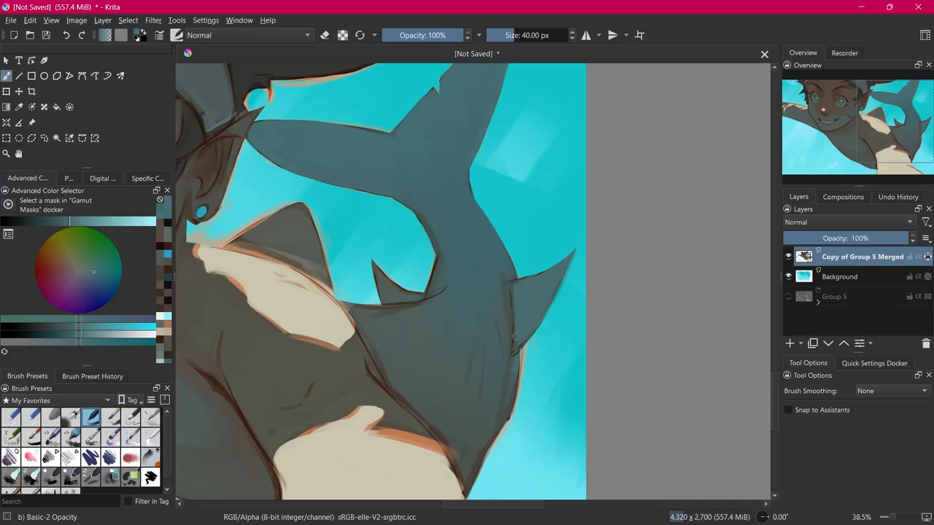
mouse_move(503, 298)
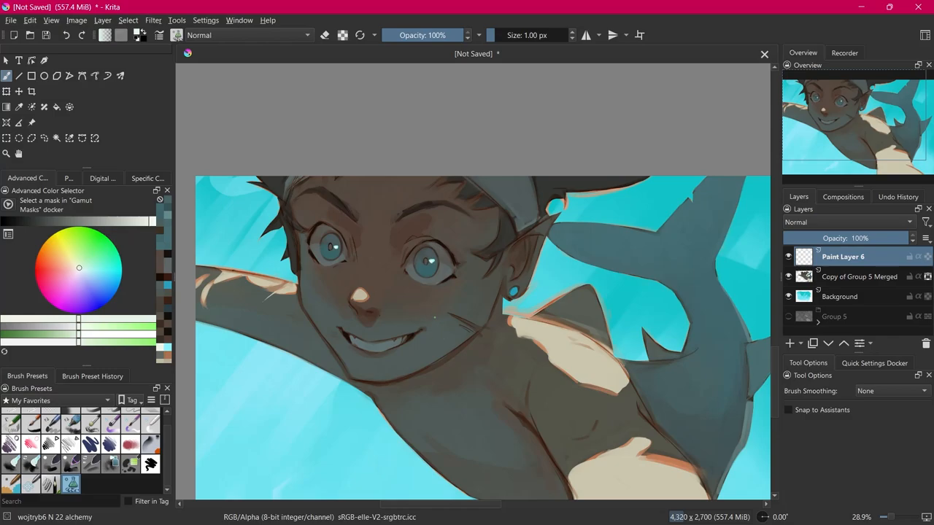
Step: Dab small white highlights on the boy's cheek and beside his ear on Paint Layer 6
left_click(426, 312)
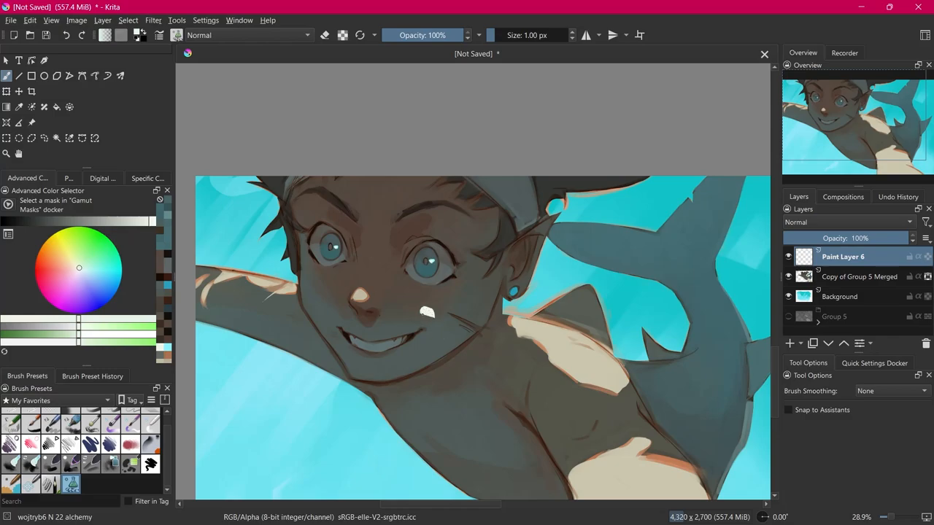
scroll("down", 3)
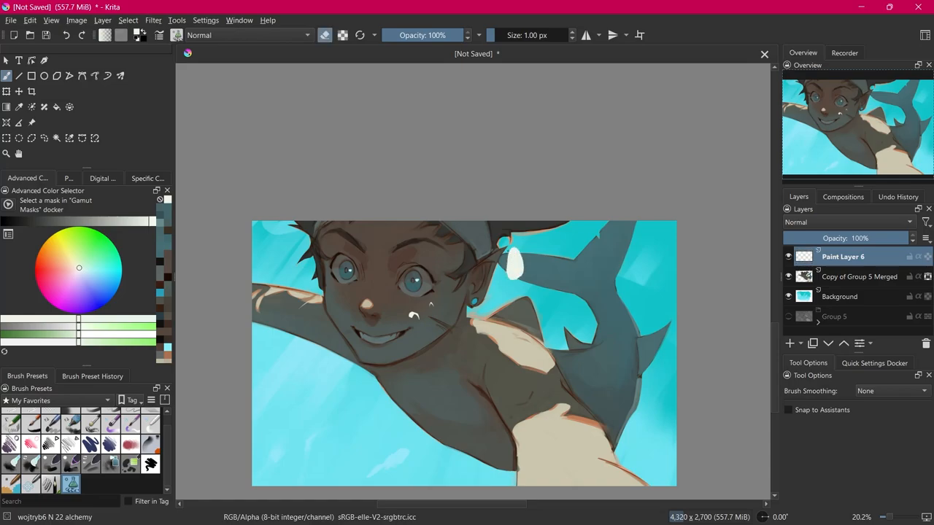
left_click(511, 259)
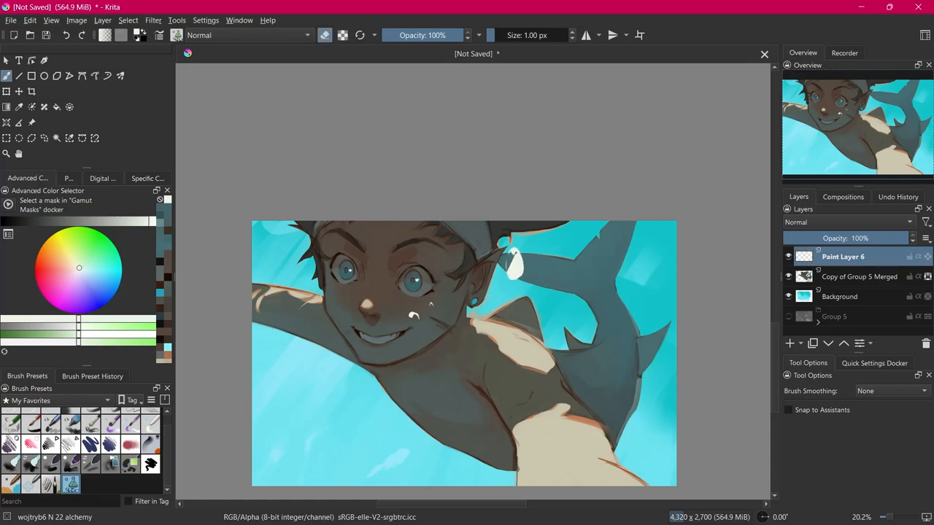